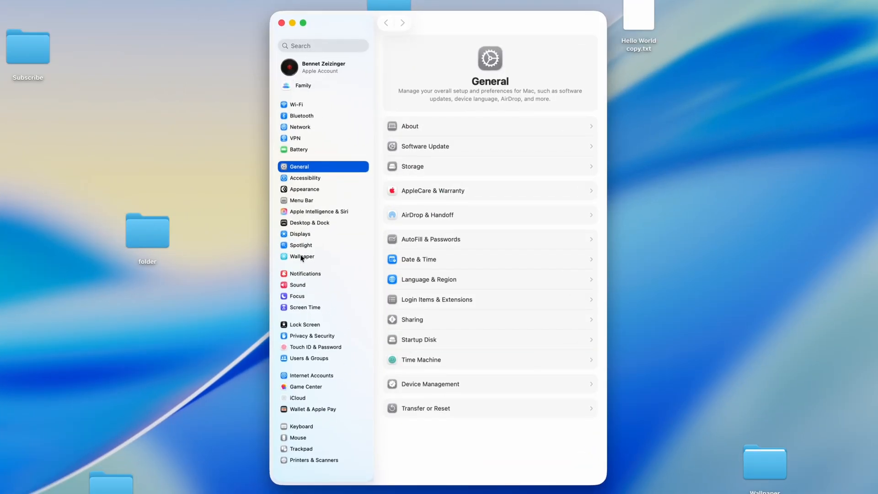
- Pick a rocky coastline landscape from the Wallpaper gallery as the desktop picture
left_click(302, 256)
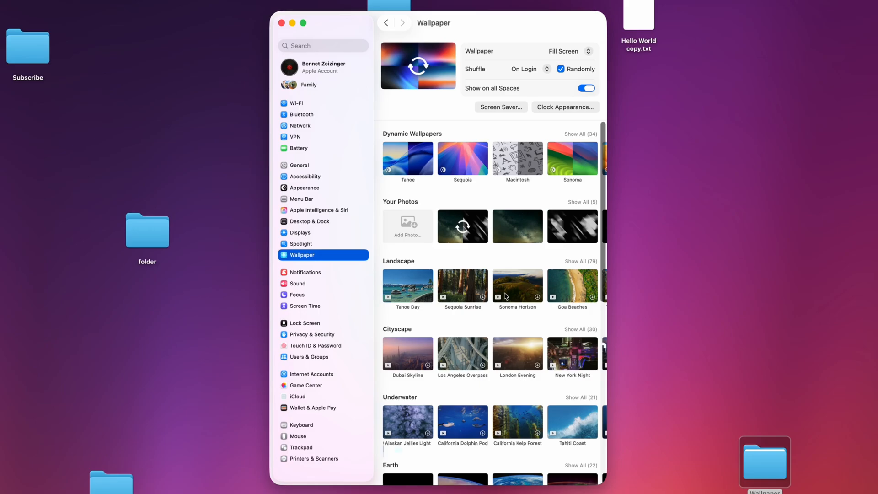
scroll("down", 3)
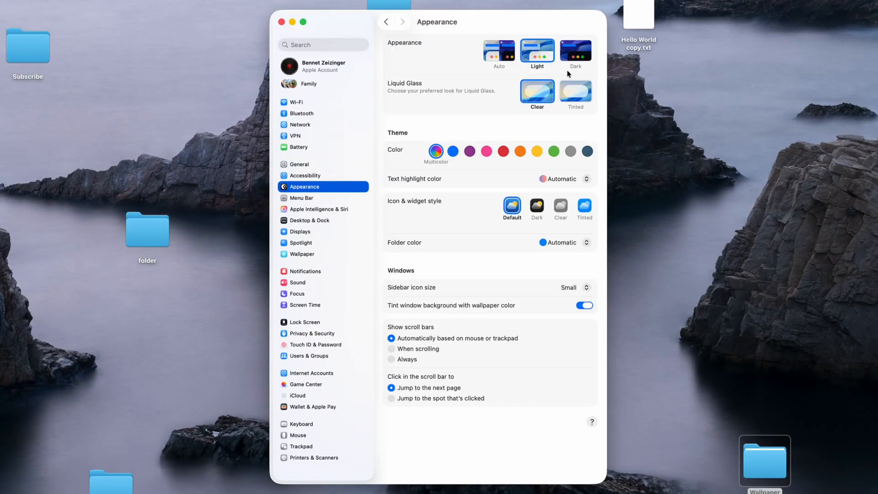
- Switch to Dark mode with tinted Liquid Glass, try red, then keep the Multicolor accent
left_click(575, 51)
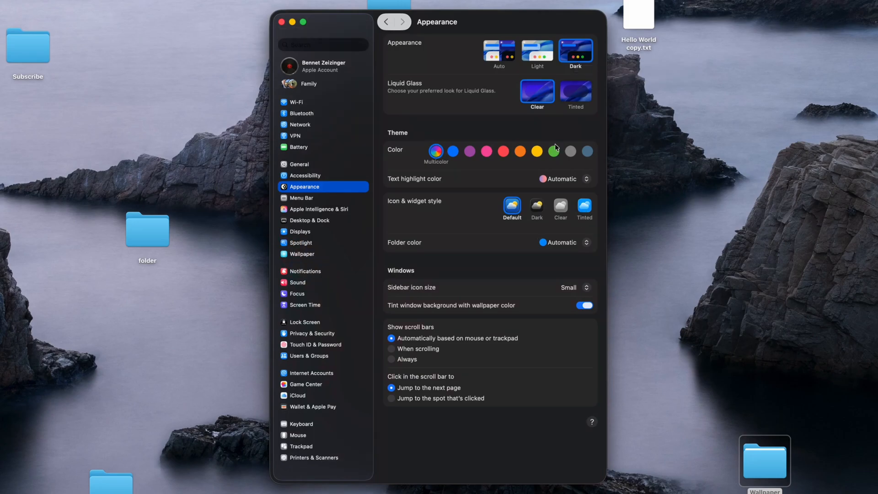
mouse_move(576, 80)
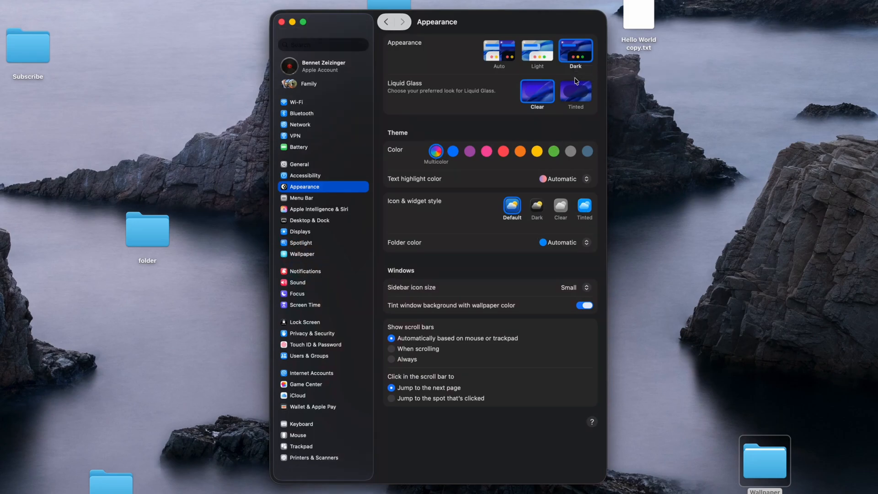
mouse_move(576, 105)
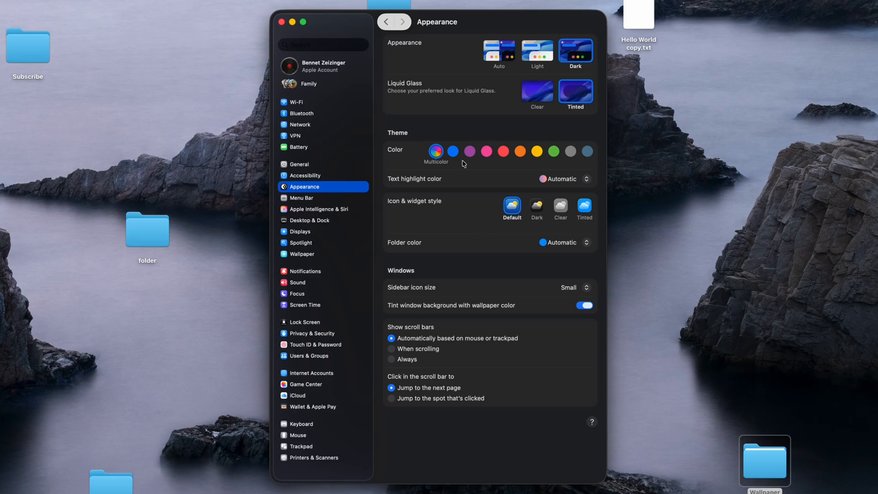
left_click(503, 151)
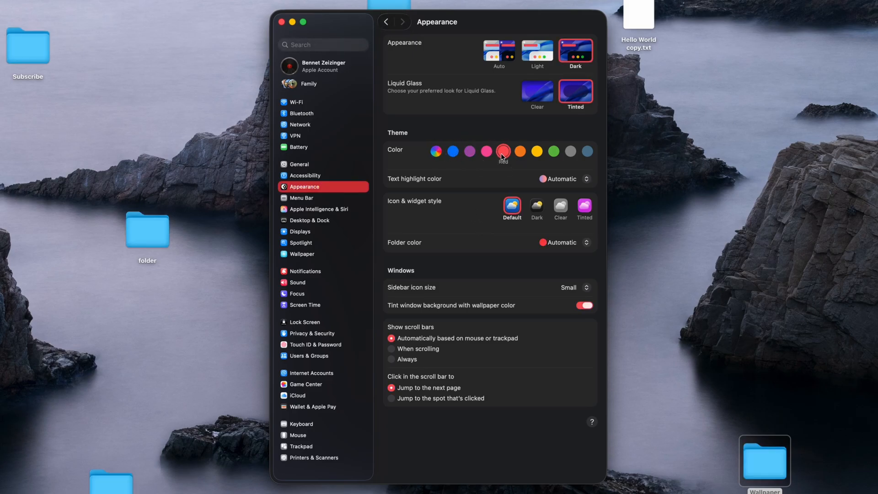
left_click(435, 151)
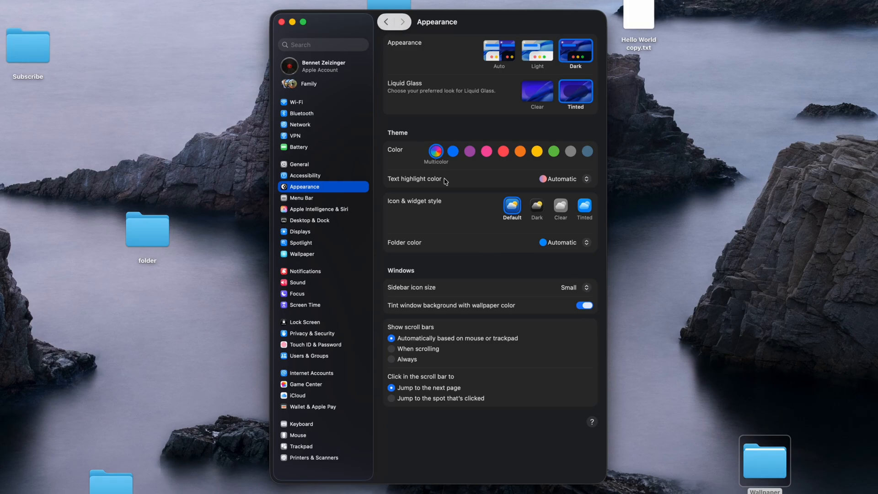
- Launch Accents via Spotlight and apply the iMac 2024 blue accent colour
type("ac")
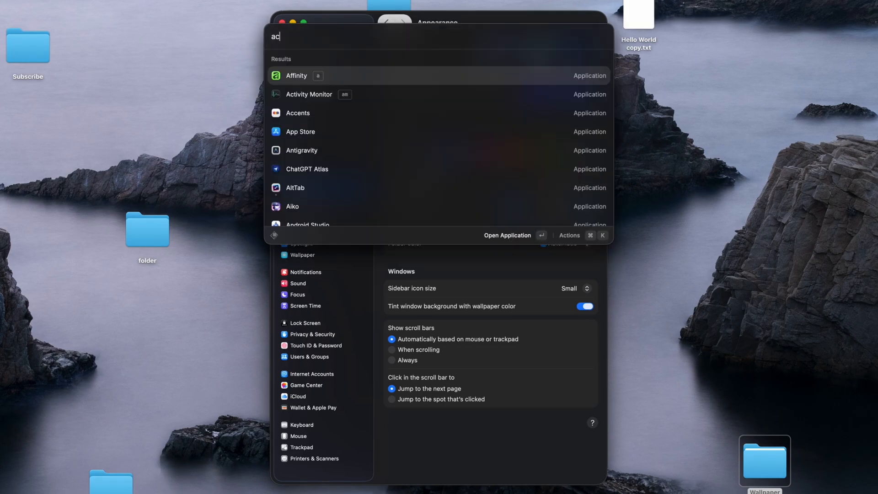
left_click(297, 113)
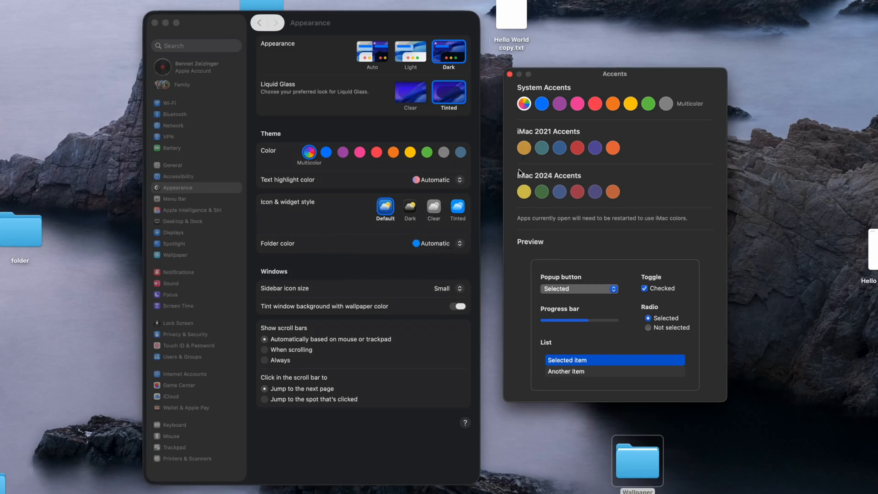
mouse_move(560, 201)
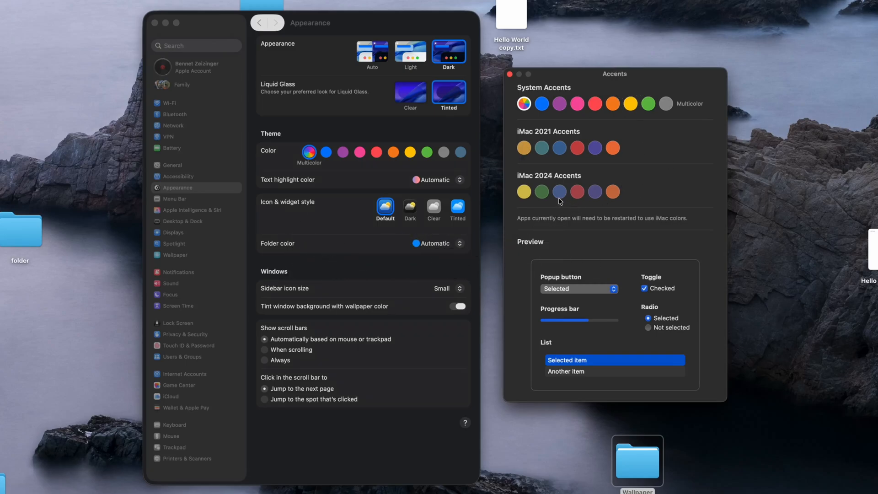
left_click(559, 192)
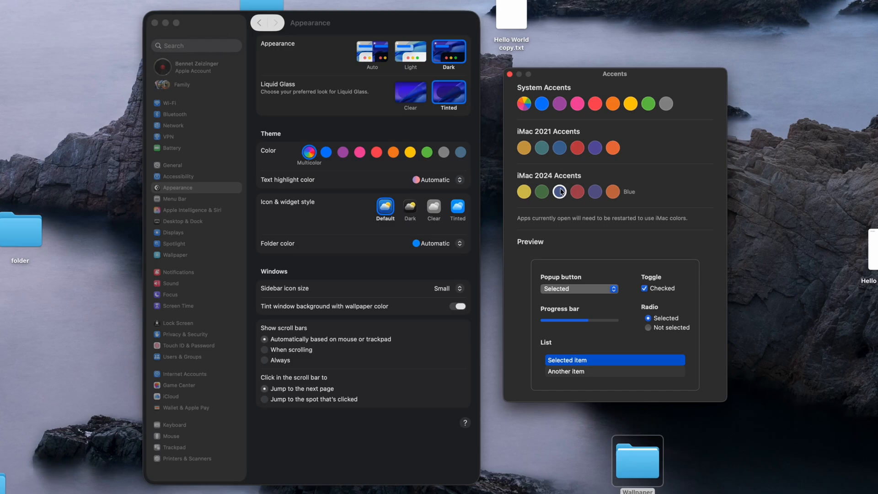
left_click(559, 192)
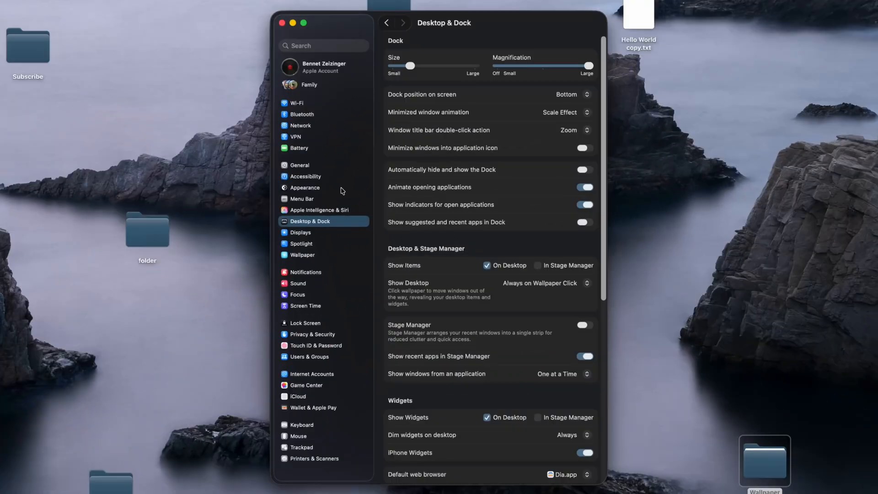
- Return to Appearance and set Icon & widget style to Dark
left_click(304, 188)
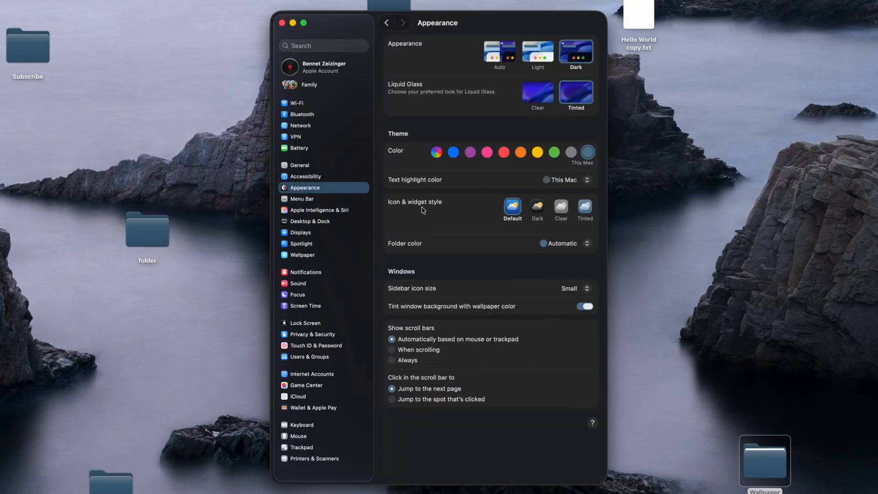
mouse_move(541, 219)
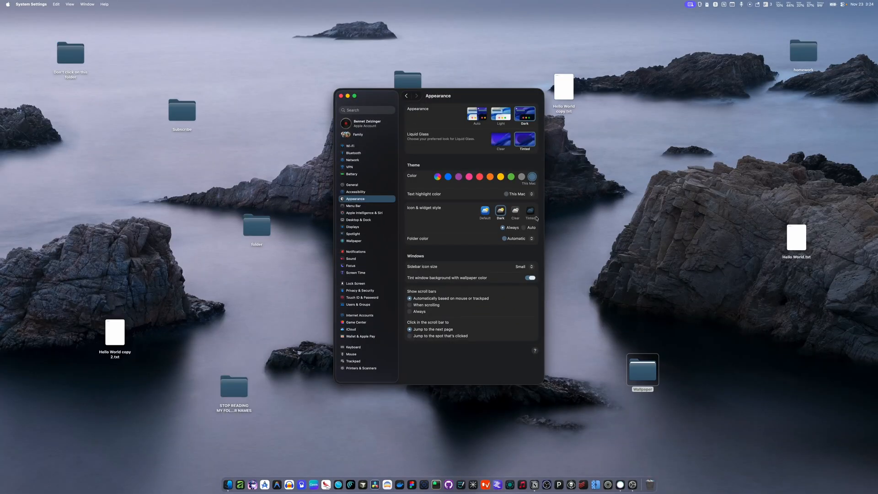
mouse_move(675, 416)
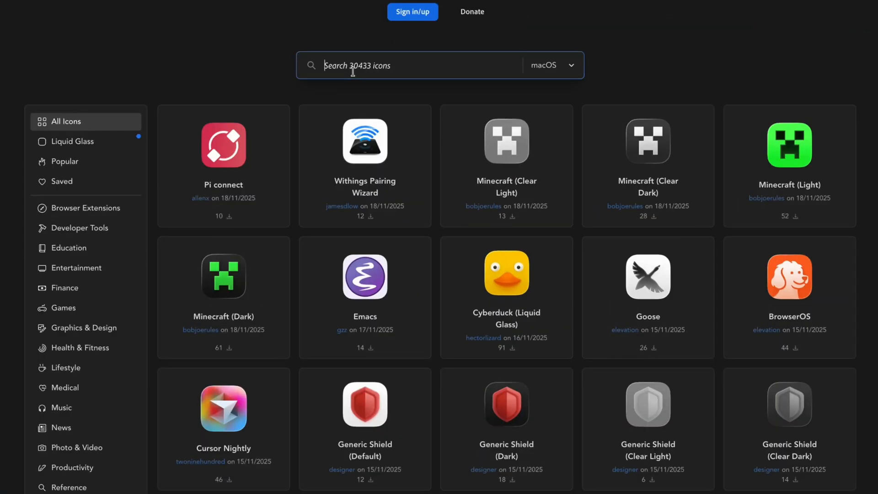
- Search macOSicons for 'audacait' and browse the Audacity icon results
type("audacait")
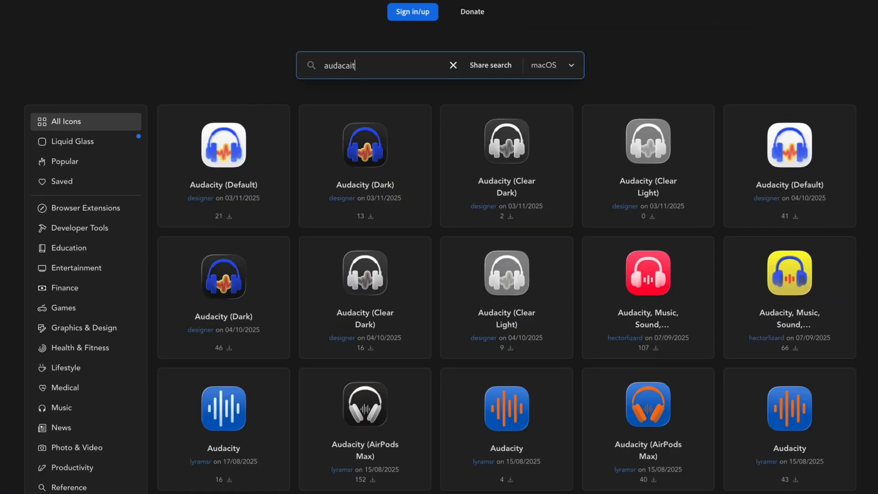
scroll("down", 3)
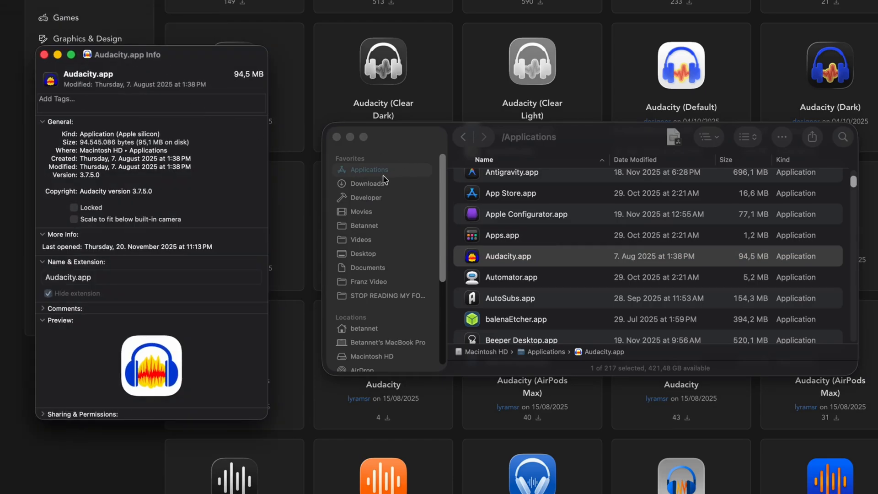
- Apply the downloaded AirPods Max .icns from Downloads to Audacity and check its new icon
left_click(367, 183)
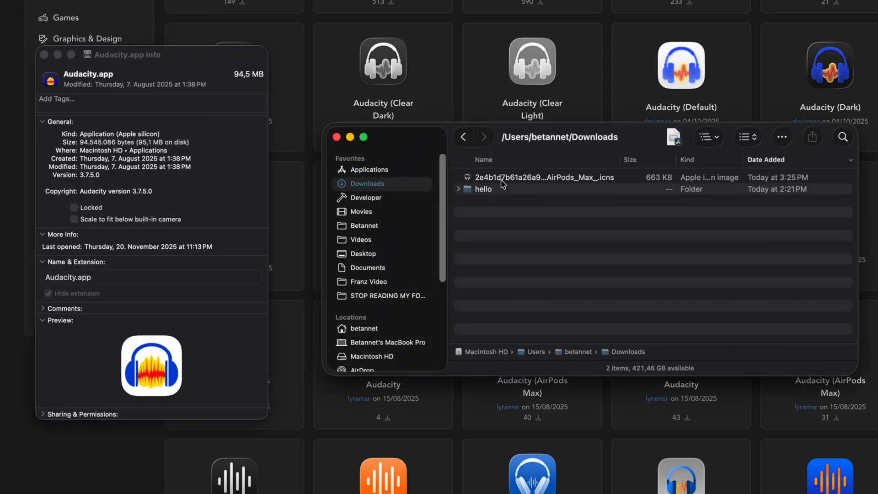
left_click(542, 177)
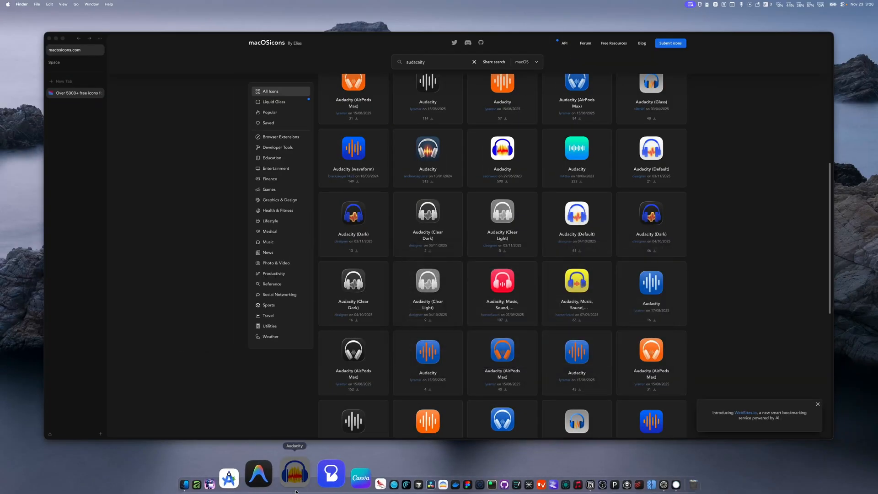
left_click(295, 478)
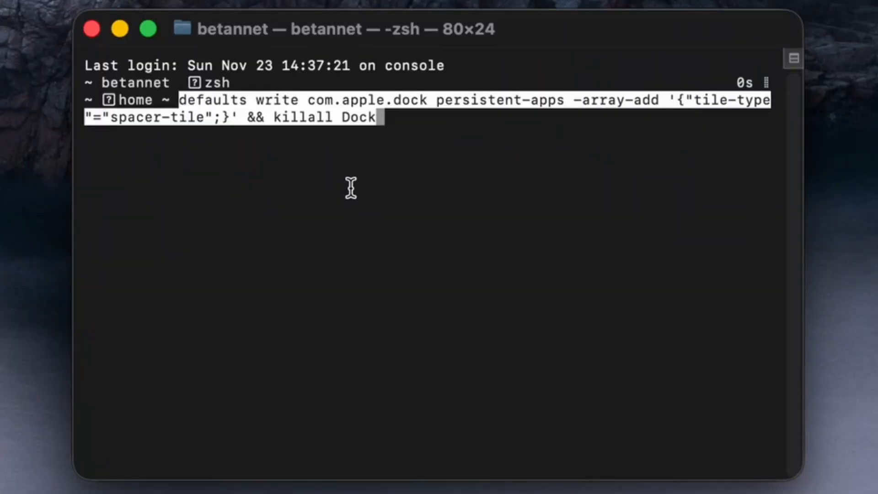
- Run the defaults write spacer-tile command with killall Dock twice to add Dock spacers
key("Return")
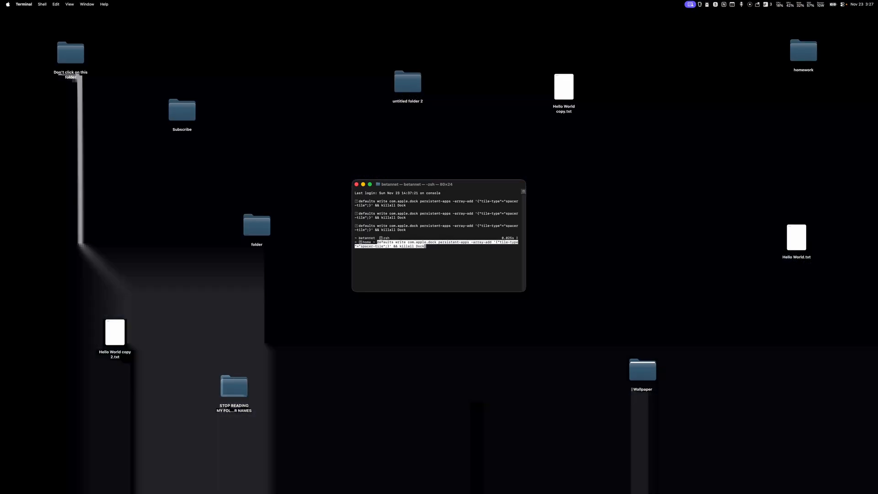
key("Return")
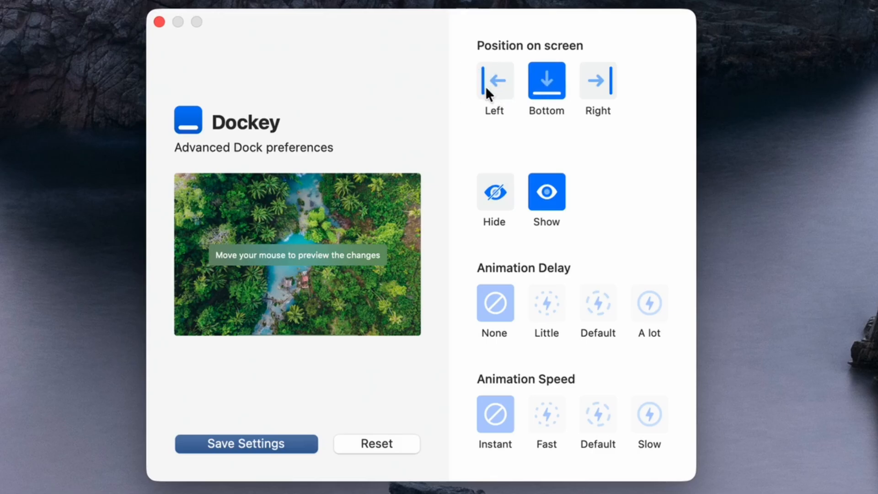
- Set the Dock to the right edge, auto-hide with no delay, and slow animation speed
left_click(598, 81)
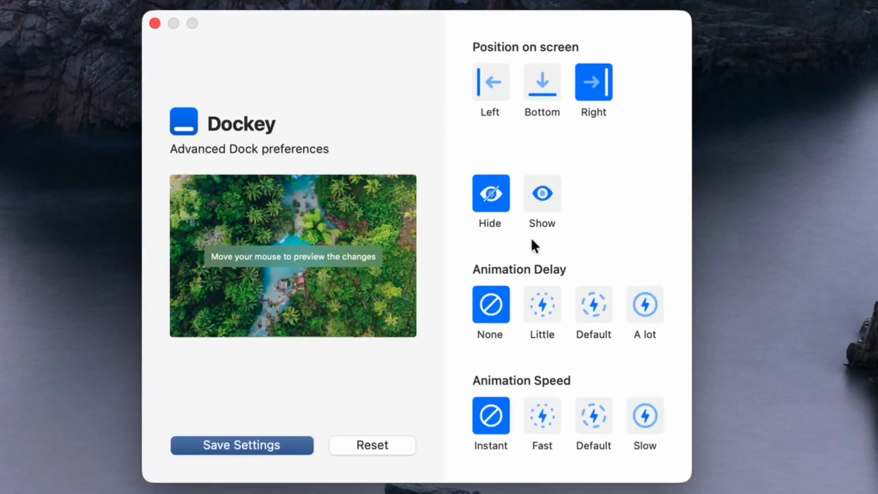
mouse_move(417, 448)
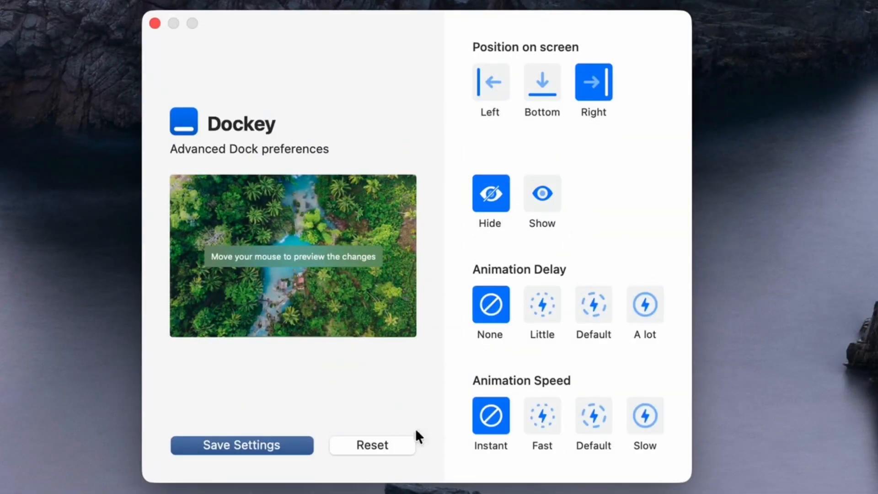
left_click(644, 416)
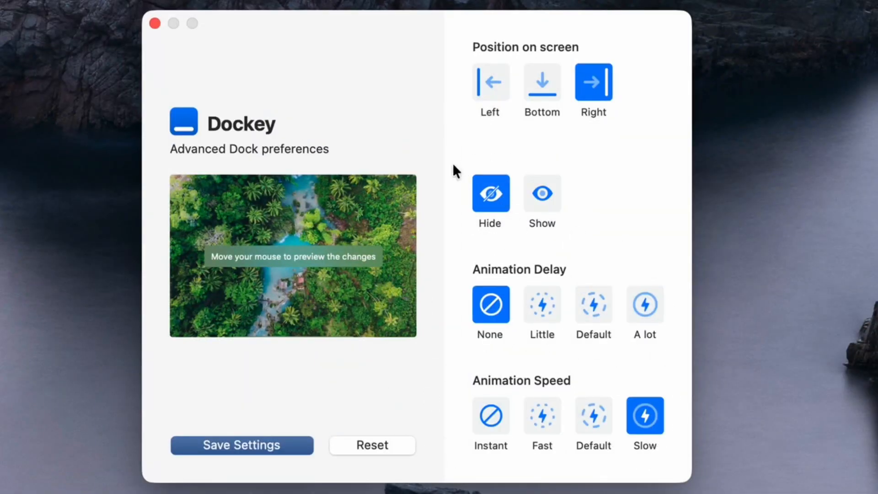
mouse_move(586, 393)
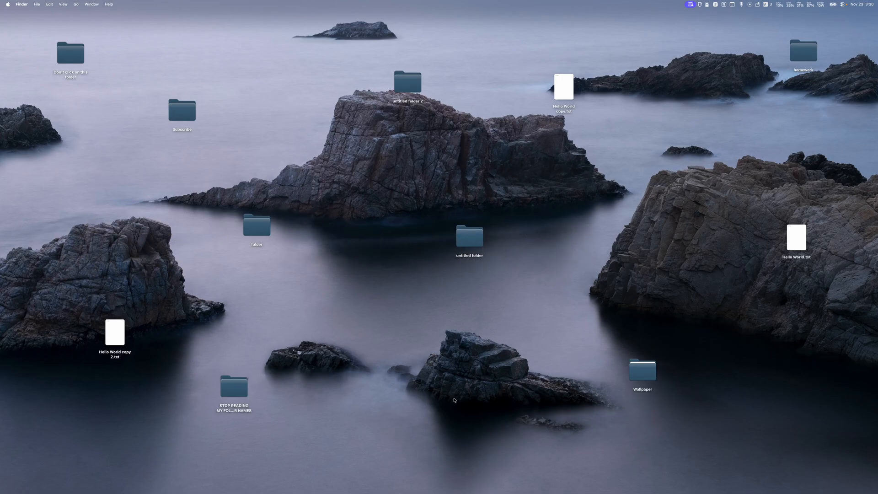
- Turn off showing items on the desktop in Desktop & Dock settings
key("cmd+space")
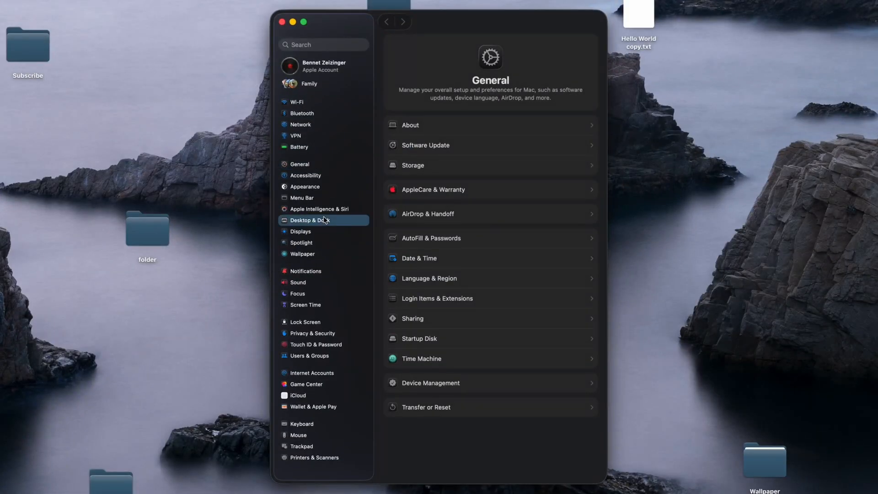
left_click(310, 220)
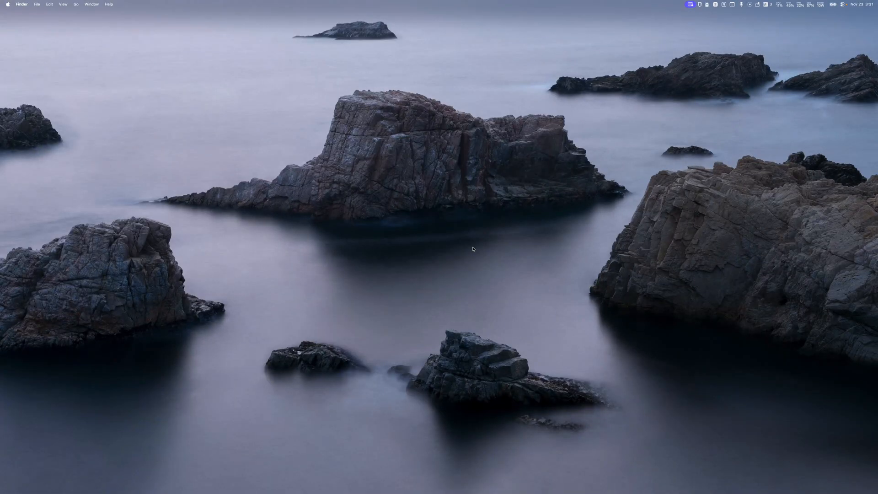
mouse_move(467, 241)
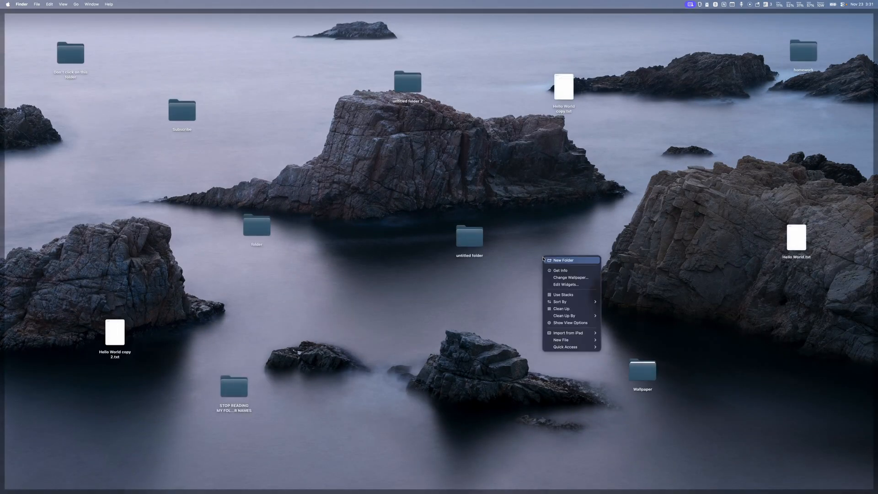
- Enter Edit Widgets from the desktop and browse the widget gallery by category
left_click(569, 284)
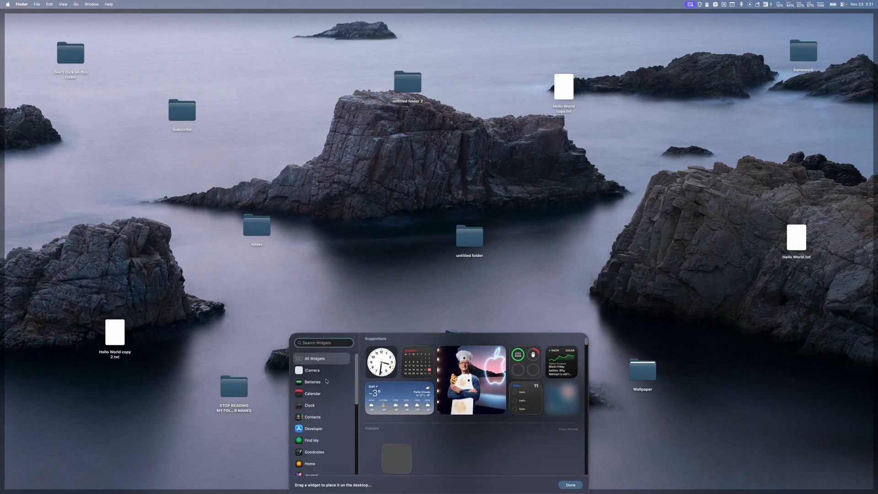
left_click(570, 485)
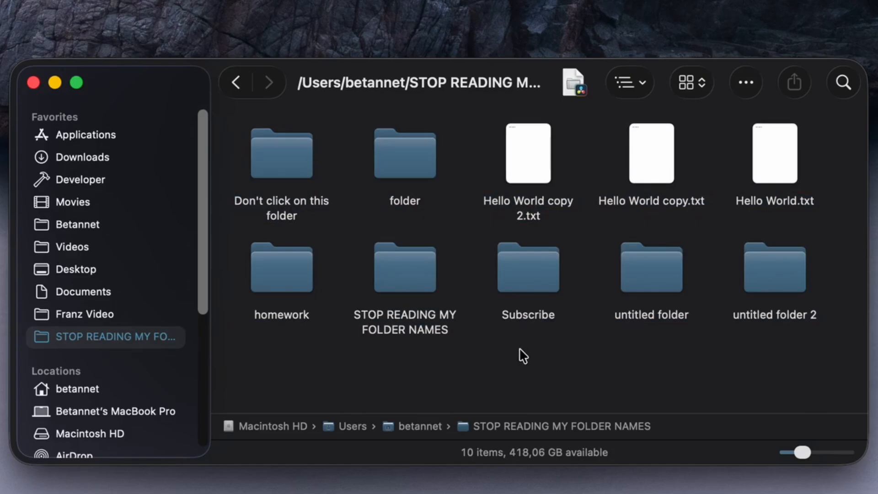
- Give the Subscribe folder a matching color tag from its context menu
right_click(528, 268)
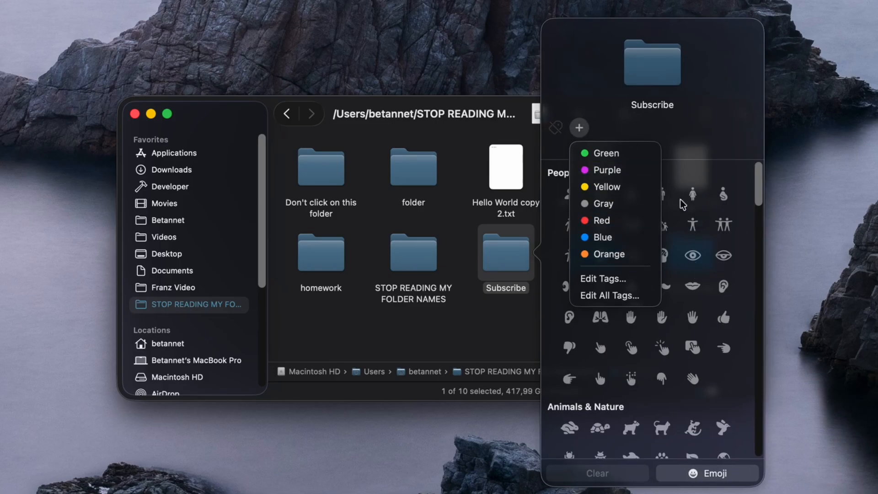
left_click(585, 220)
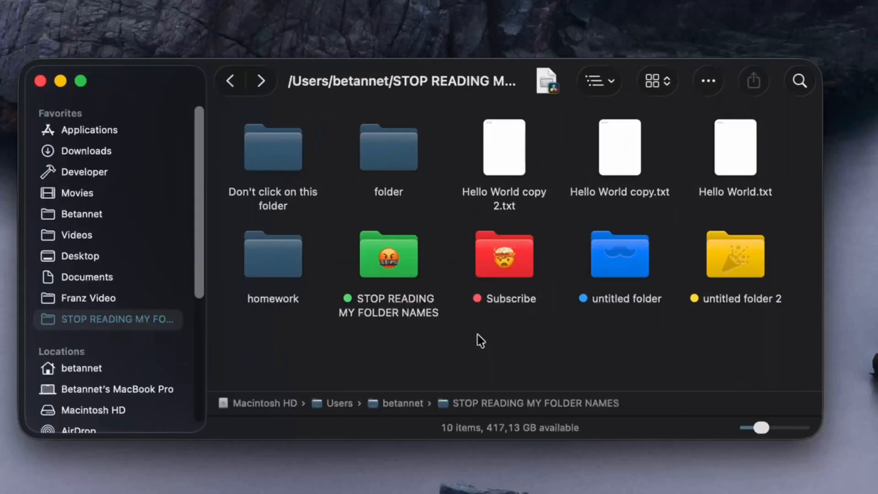
mouse_move(508, 353)
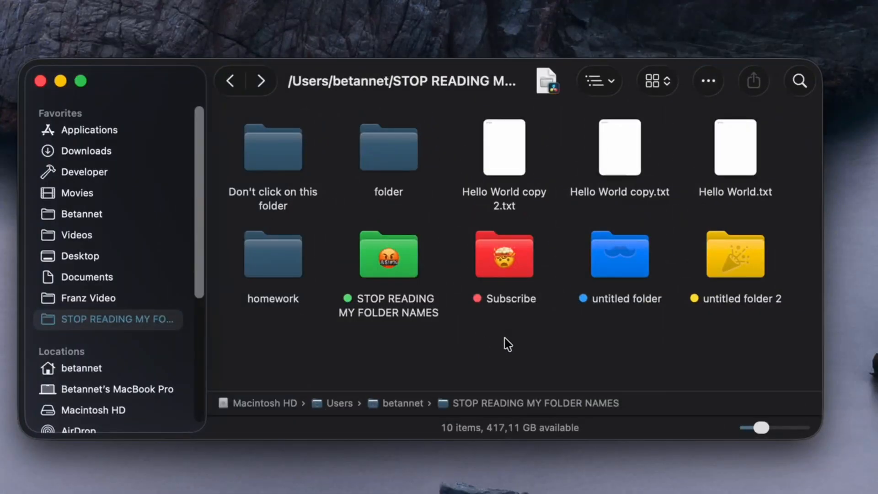
- Bring up View Options for the folder window from its context menu
right_click(506, 344)
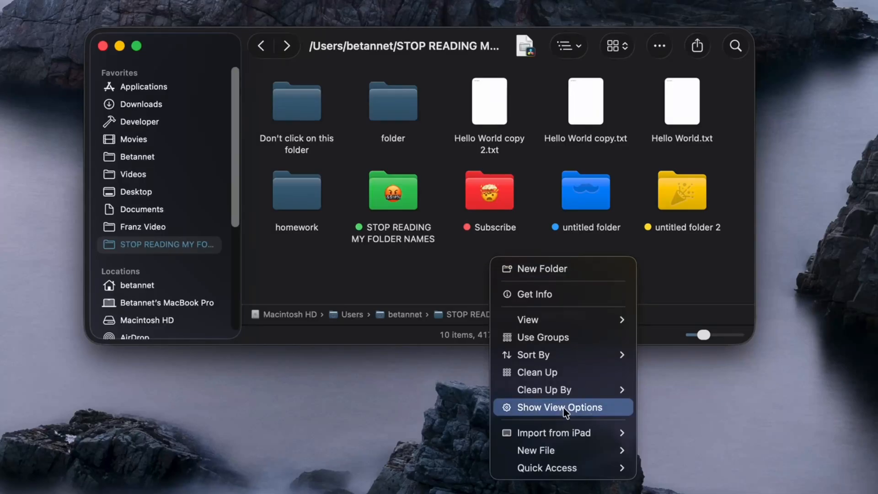
left_click(556, 406)
type("sy")
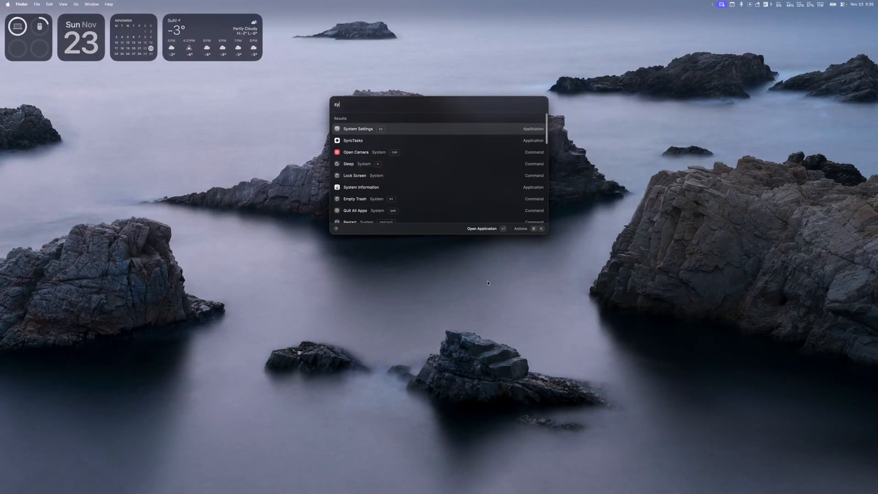
- Go to Accessibility > Display in System Settings
left_click(357, 128)
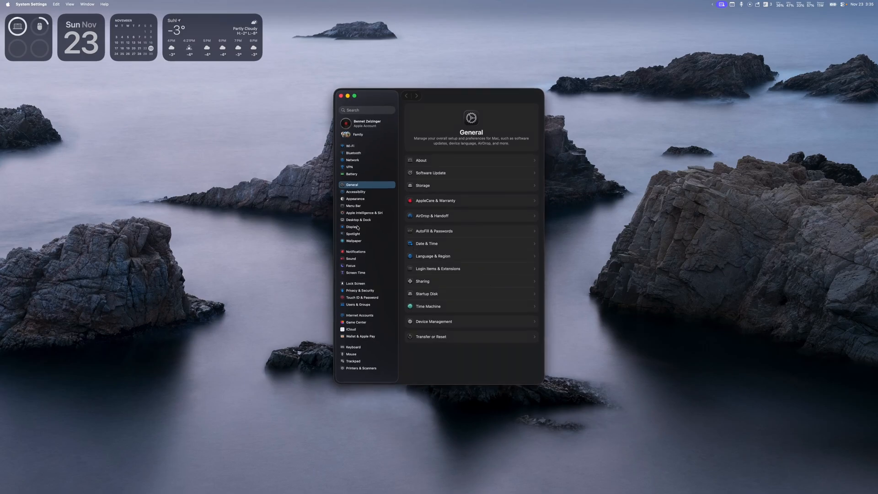
left_click(351, 227)
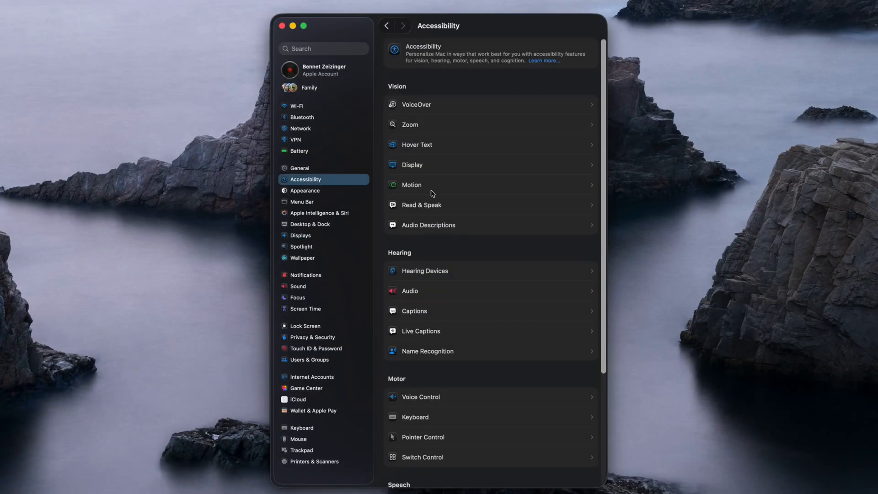
left_click(411, 164)
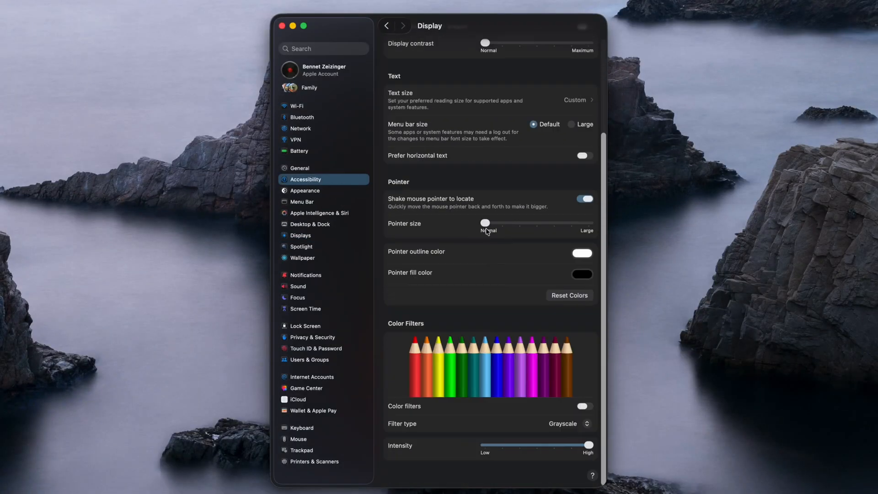
- Set Pointer size to Large, Reset Colors to default, then switch to Appearance
left_click(581, 253)
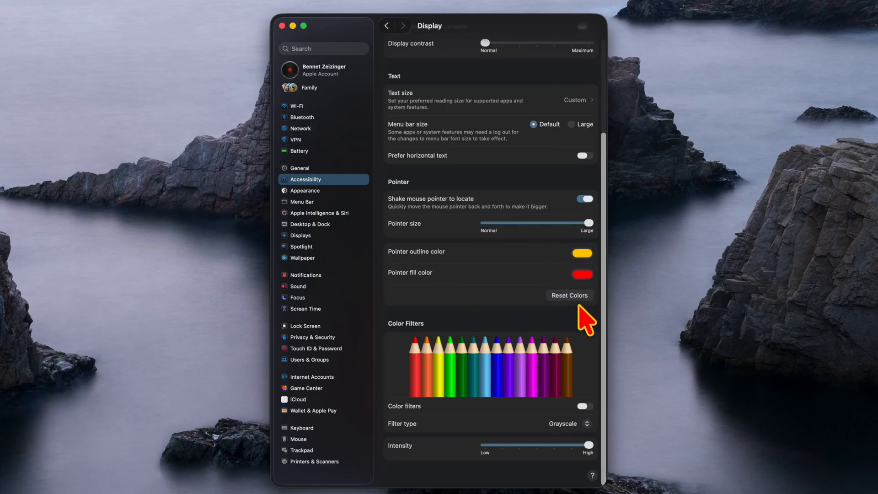
left_click(568, 294)
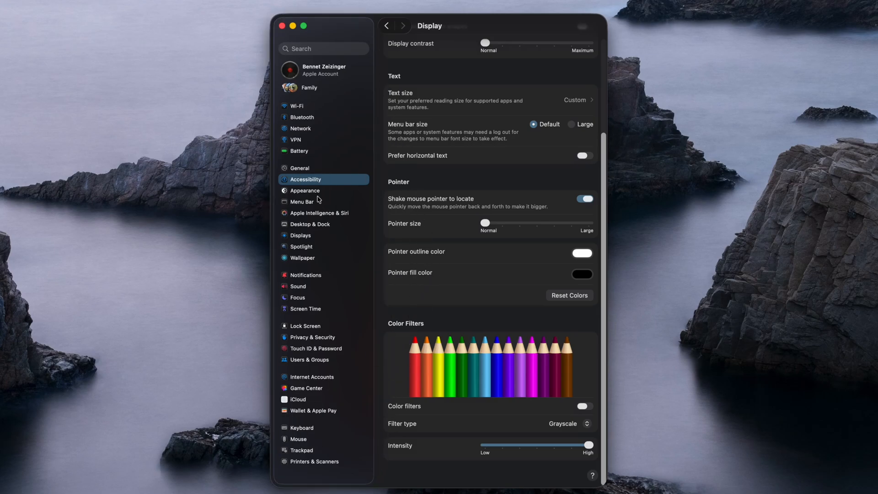
left_click(306, 190)
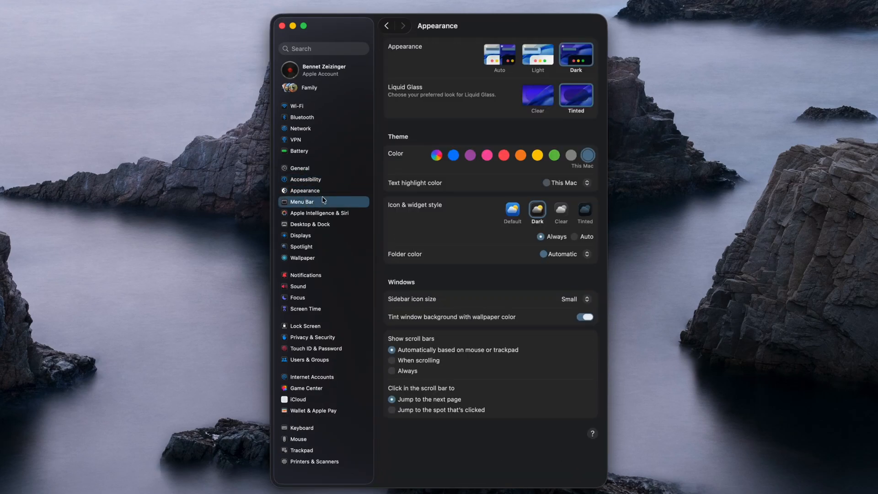
left_click(306, 191)
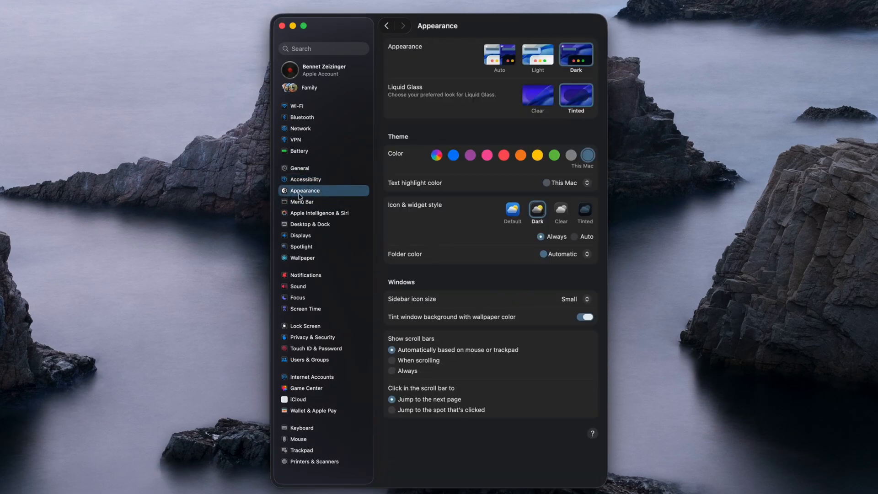